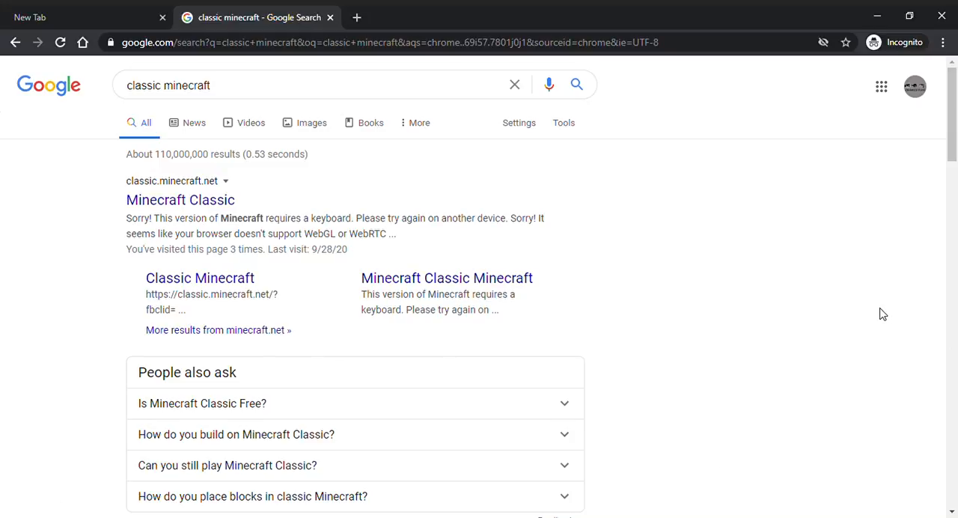
pyautogui.moveTo(536, 238)
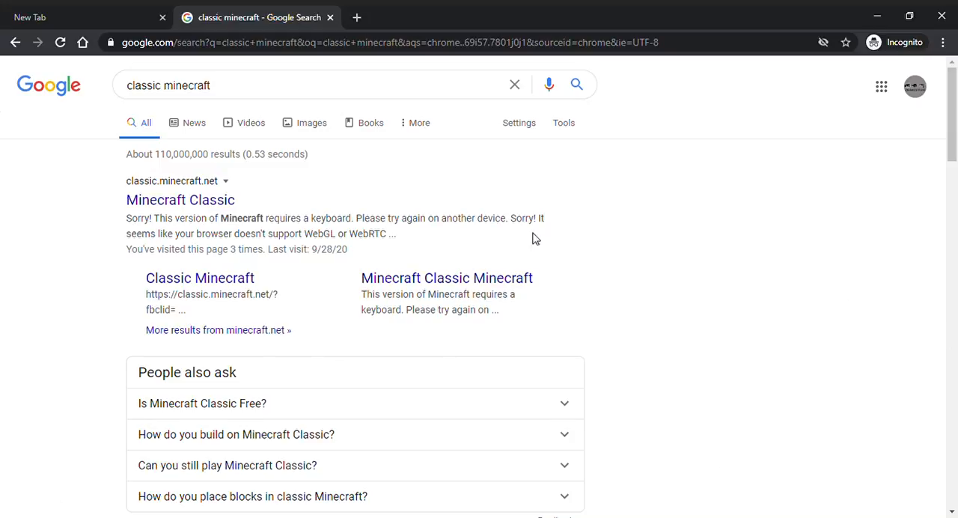
pyautogui.moveTo(179, 201)
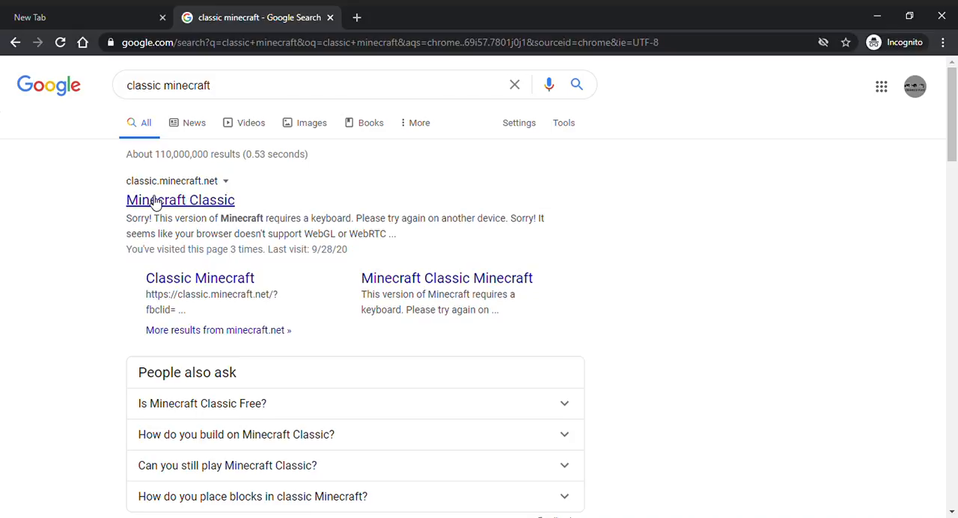
# Launch Minecraft Classic from the results and enter the username 'Enhanced Playz'
pyautogui.click(180, 201)
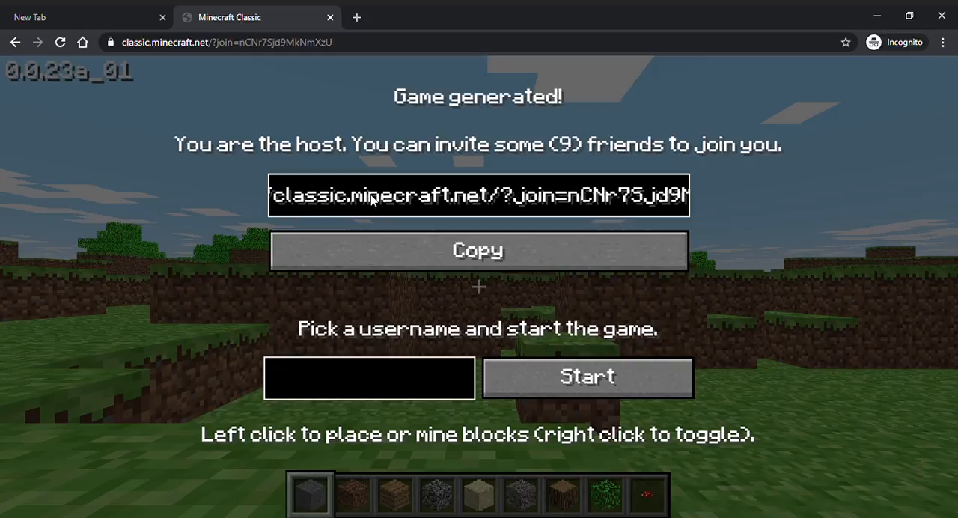
pyautogui.write('En')
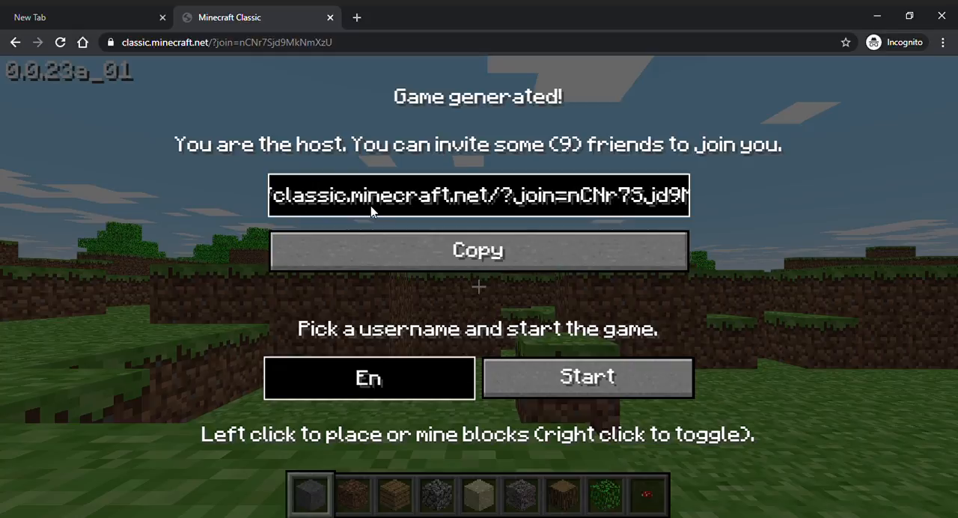
pyautogui.write('Enhanced Playz')
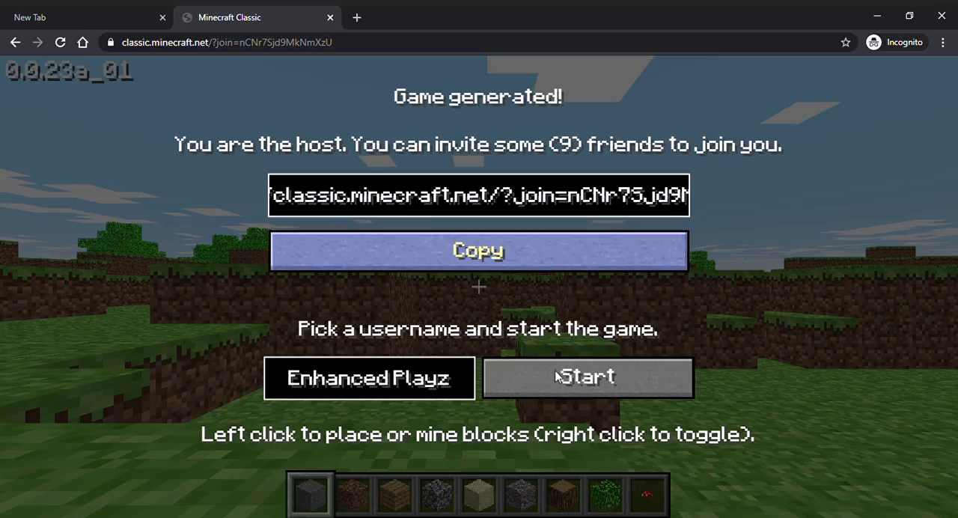
# Start the game and spawn into the grassy generated world
pyautogui.click(587, 377)
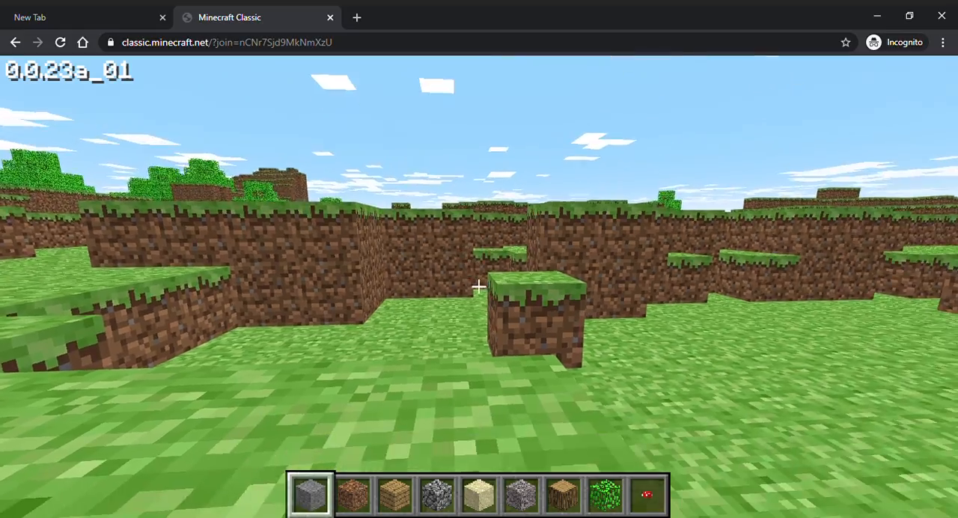
pyautogui.moveTo(479, 288)
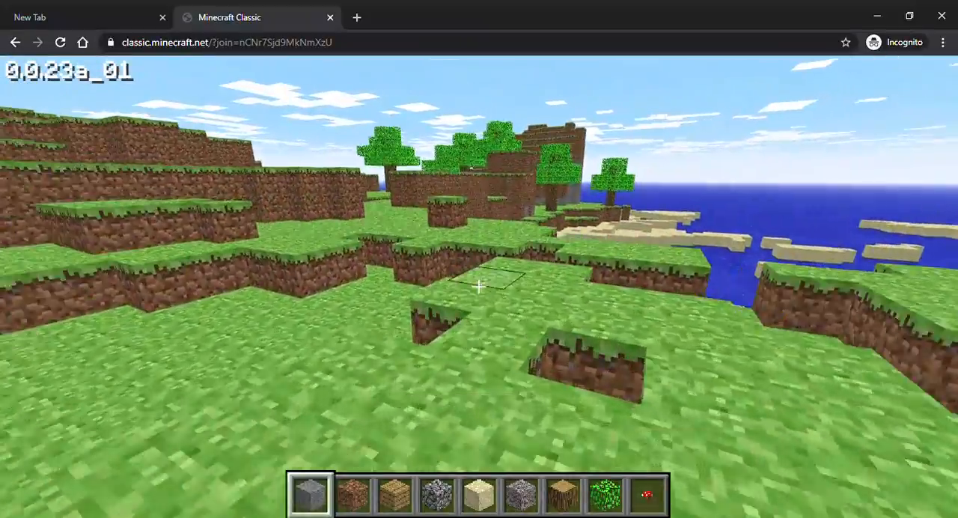
pyautogui.moveTo(479, 288)
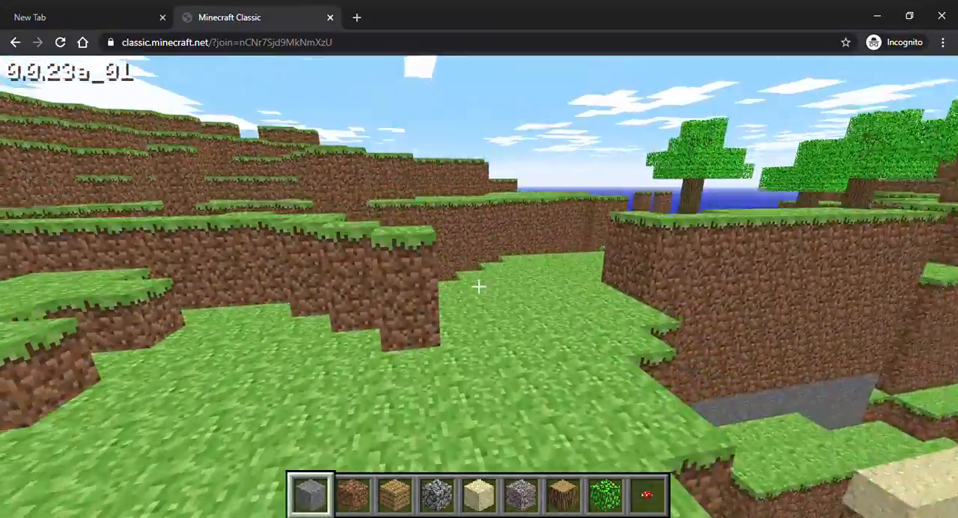
pyautogui.moveTo(479, 287)
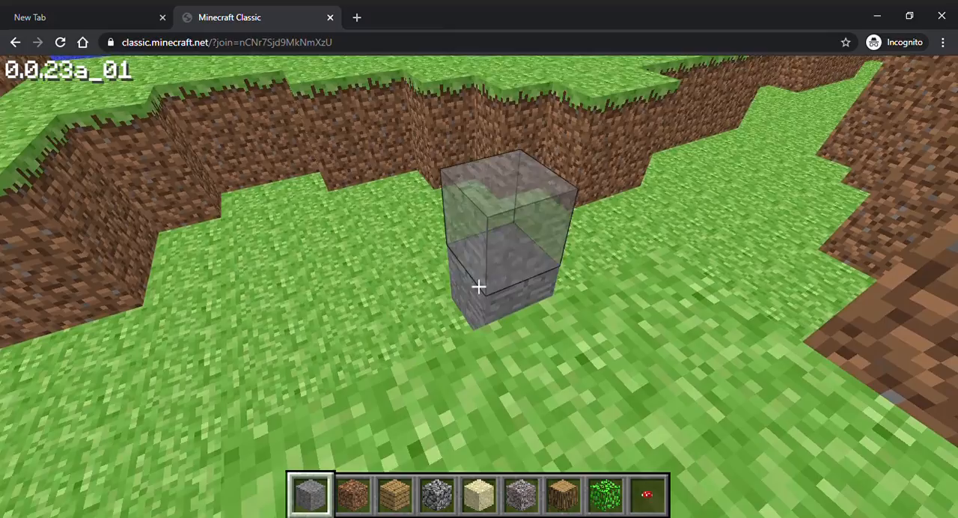
pyautogui.moveTo(479, 288)
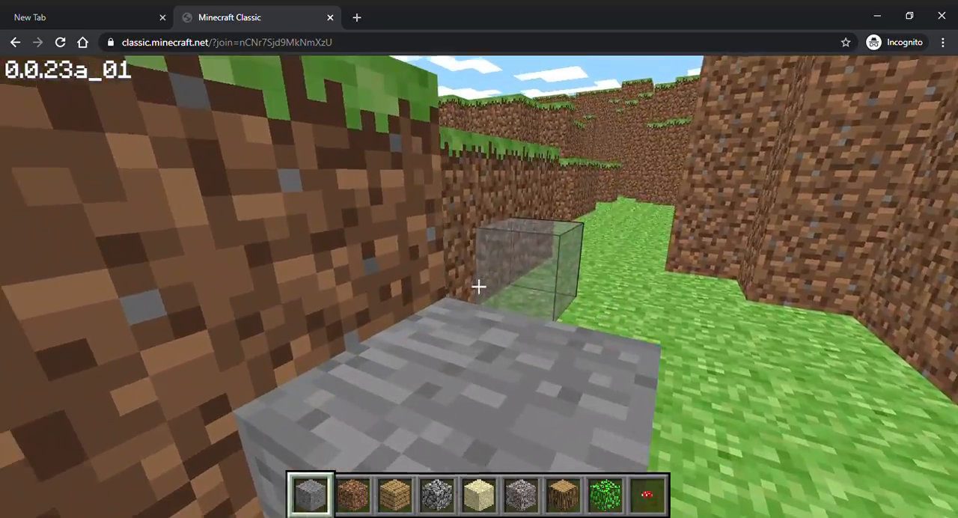
pyautogui.moveTo(479, 286)
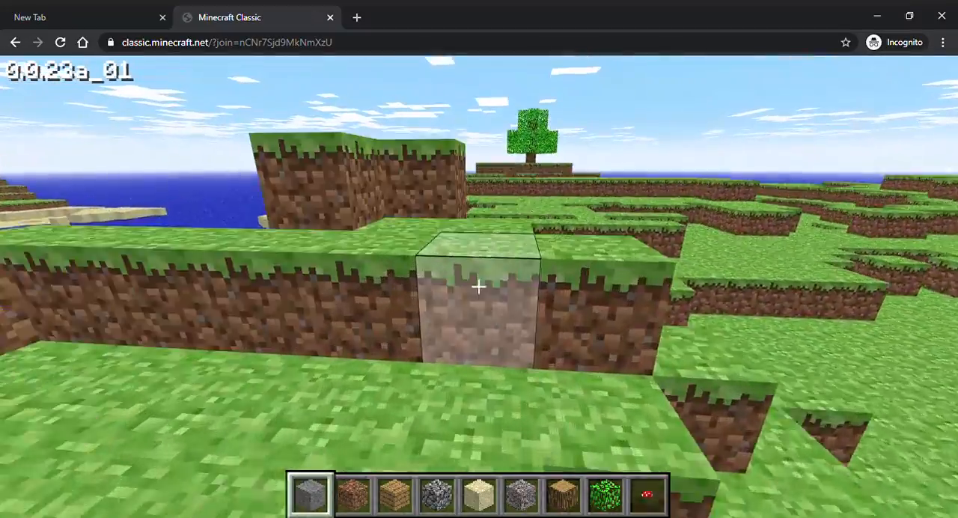
pyautogui.moveTo(479, 287)
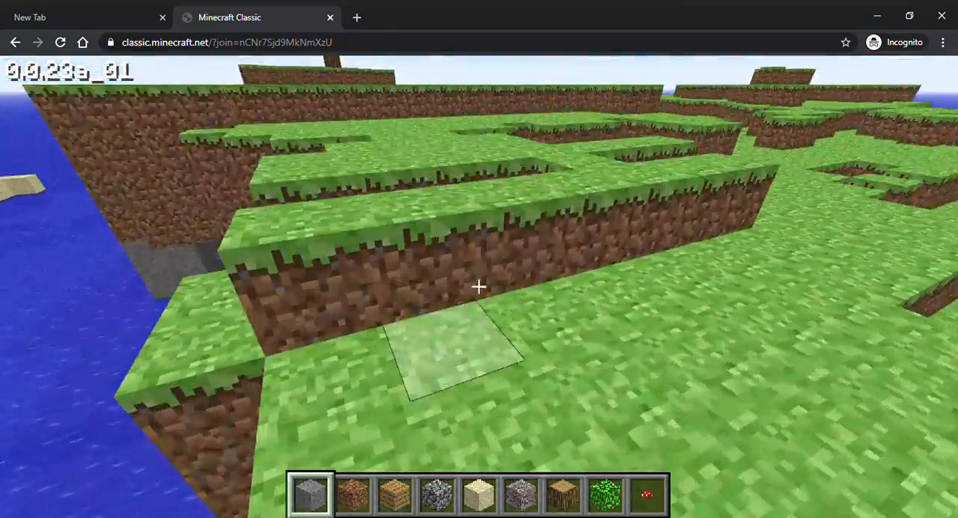
pyautogui.moveTo(479, 285)
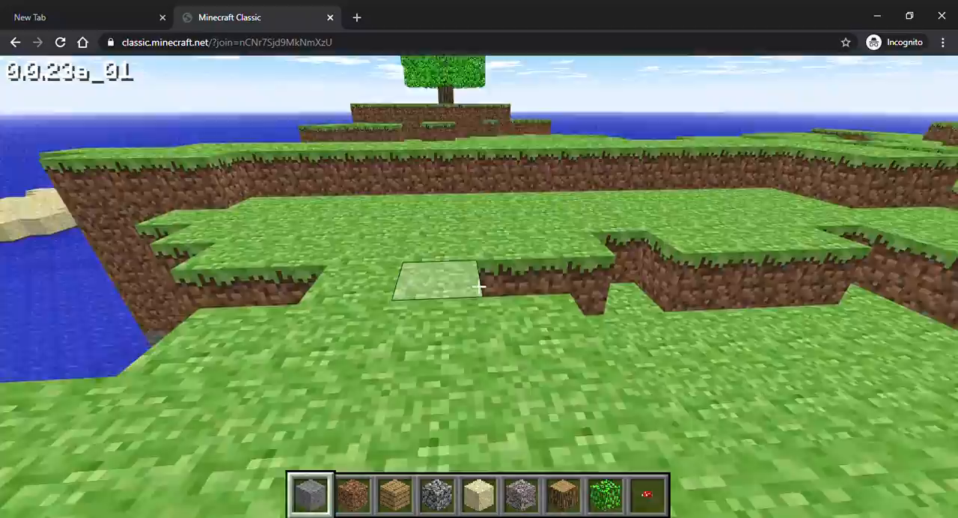
pyautogui.moveTo(480, 286)
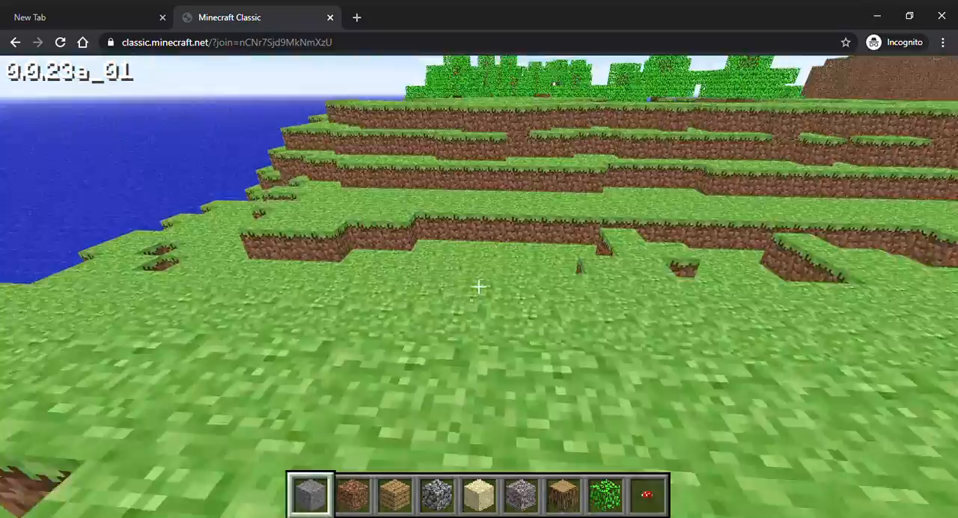
pyautogui.moveTo(479, 286)
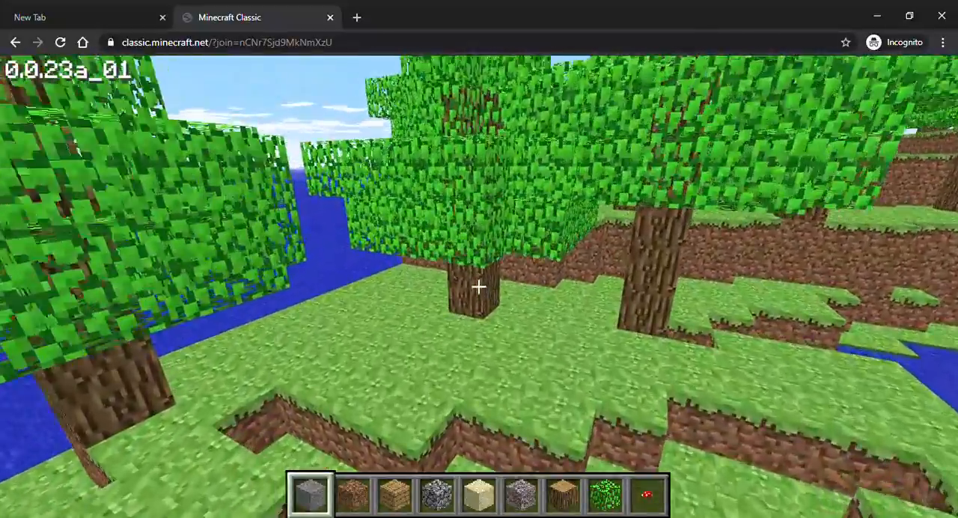
pyautogui.moveTo(479, 288)
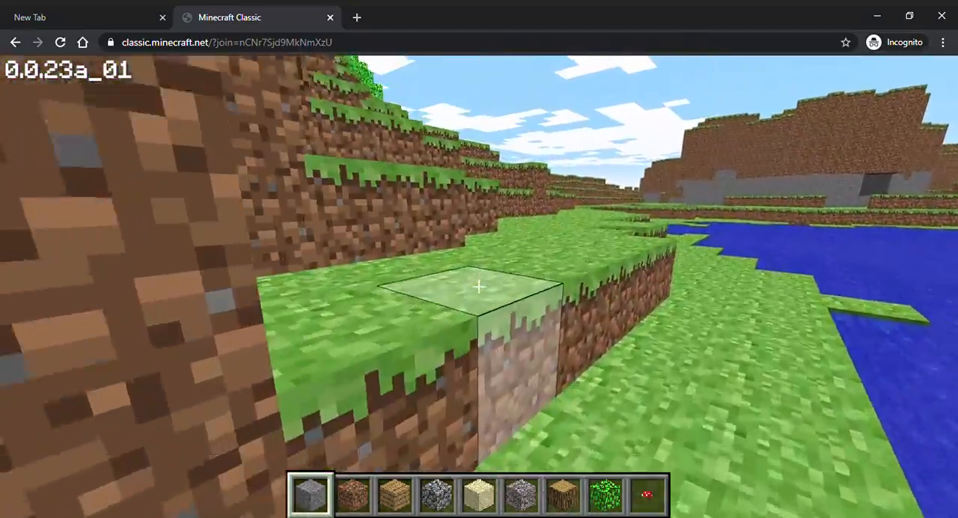
pyautogui.moveTo(479, 287)
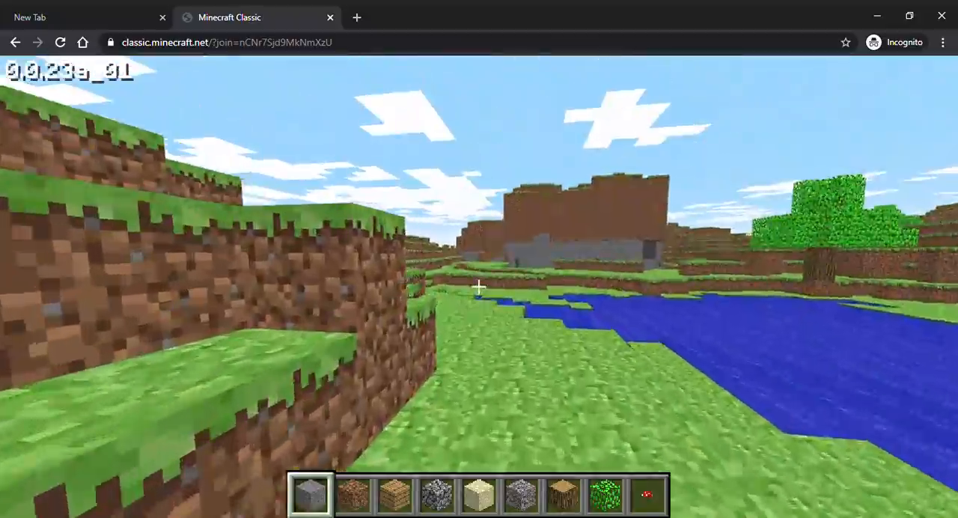
pyautogui.moveTo(479, 287)
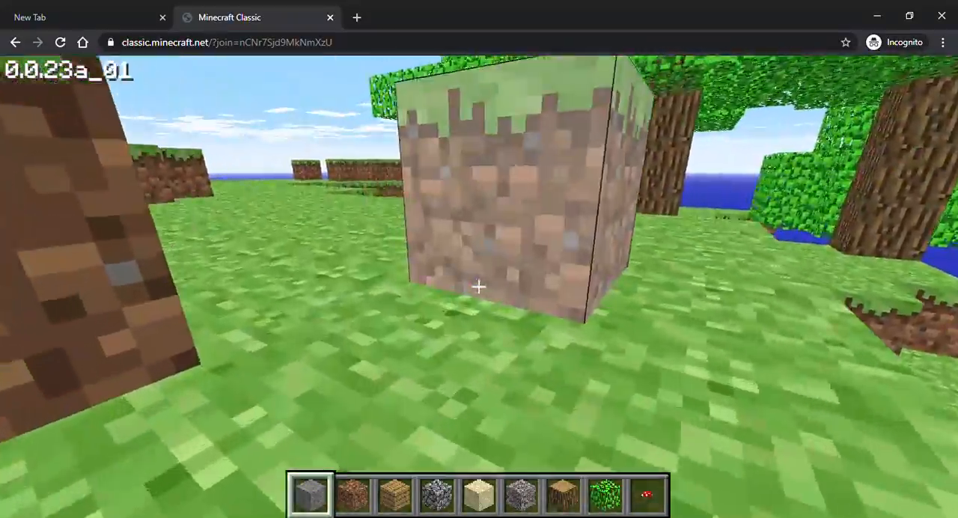
pyautogui.moveTo(479, 287)
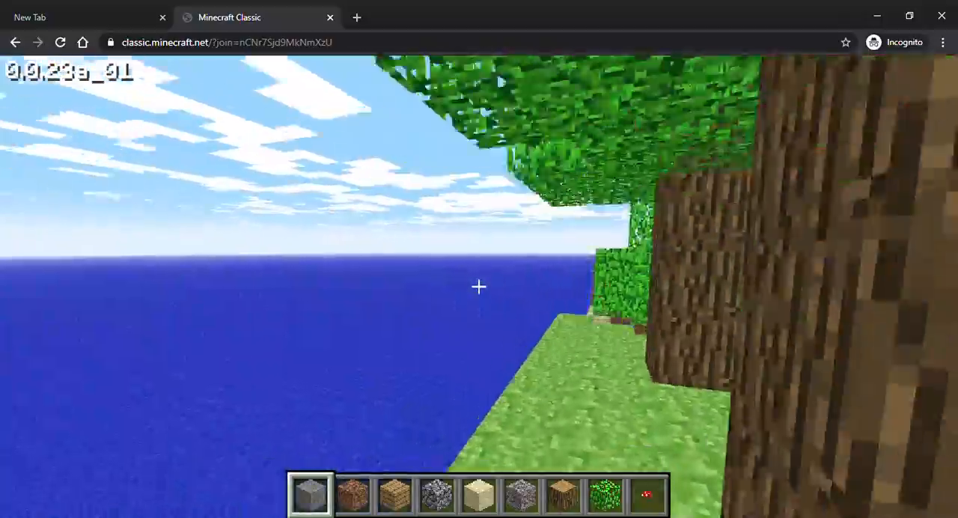
pyautogui.moveTo(479, 287)
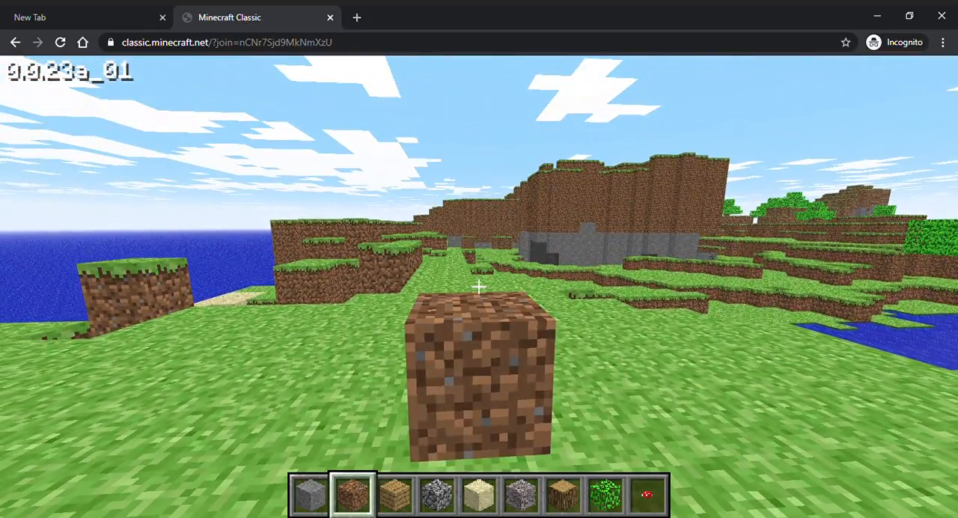
pyautogui.moveTo(479, 288)
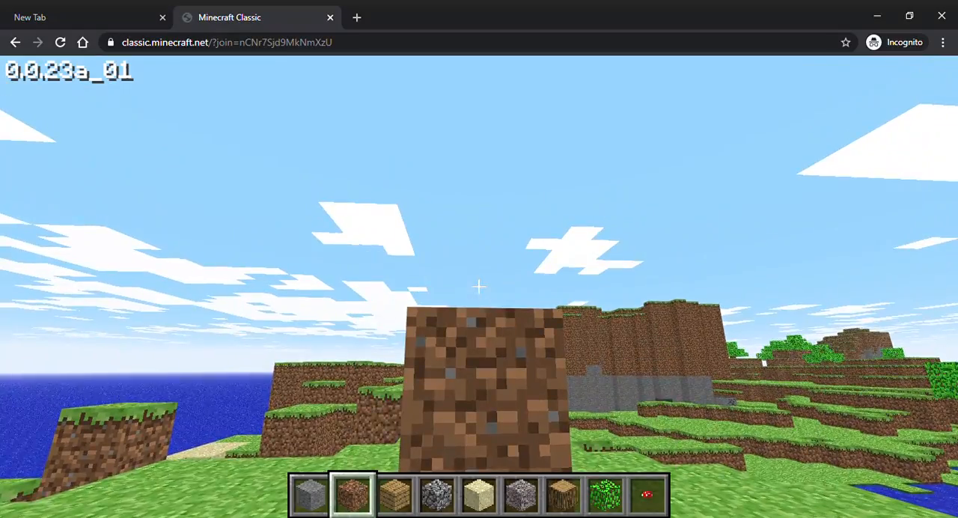
pyautogui.moveTo(479, 288)
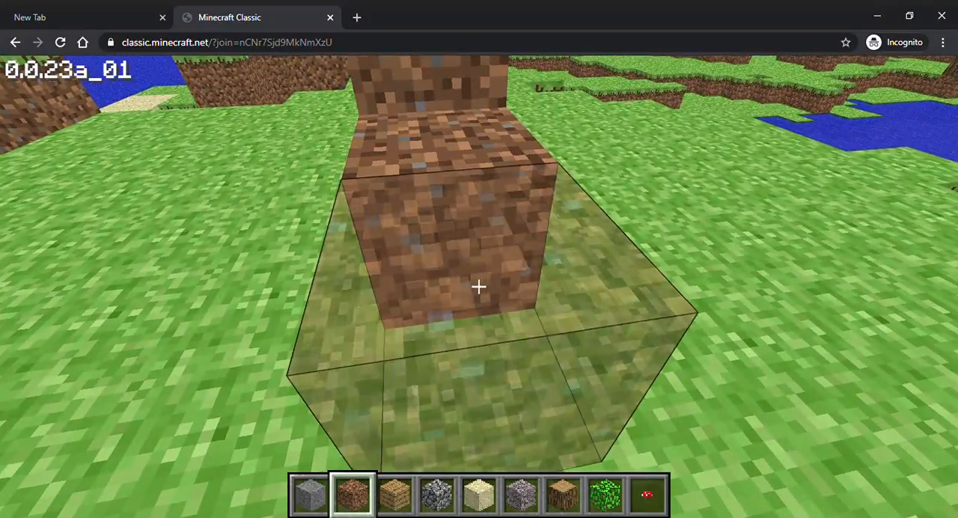
pyautogui.moveTo(479, 287)
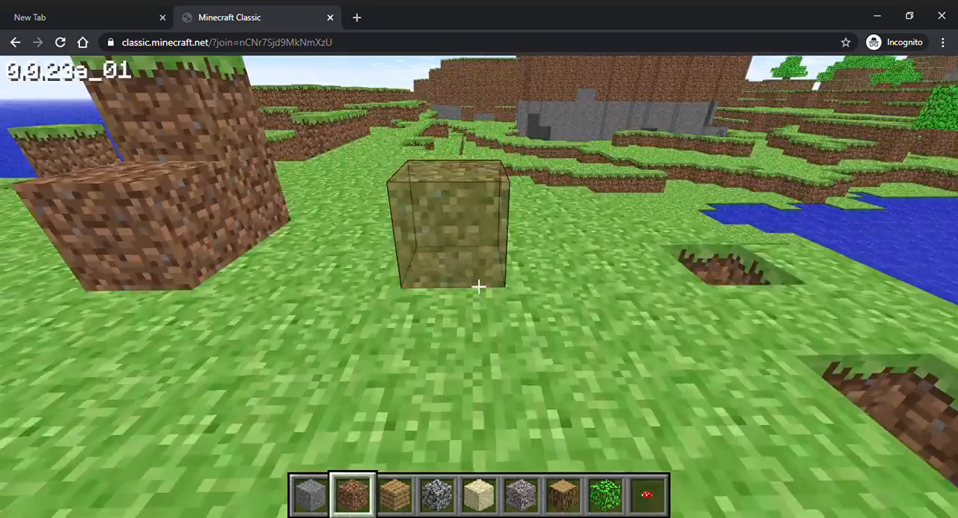
pyautogui.moveTo(479, 287)
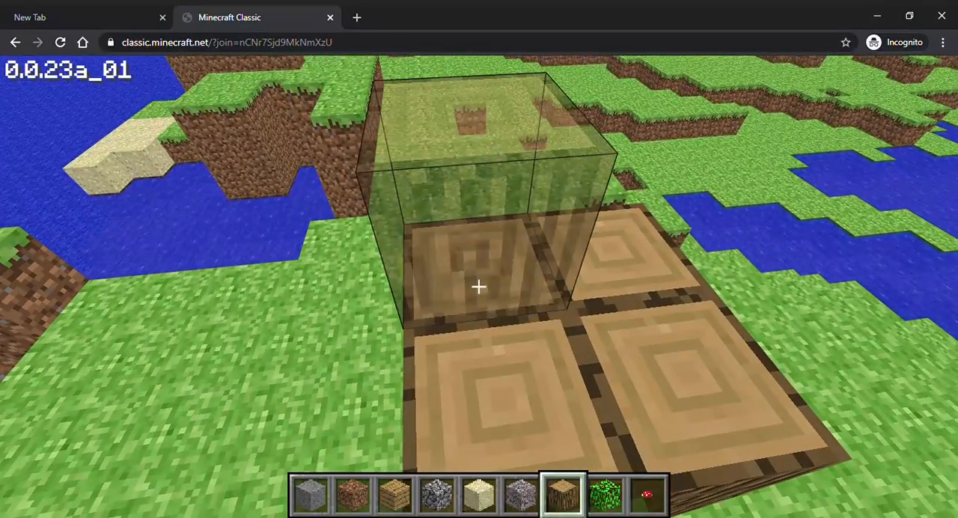
pyautogui.moveTo(479, 288)
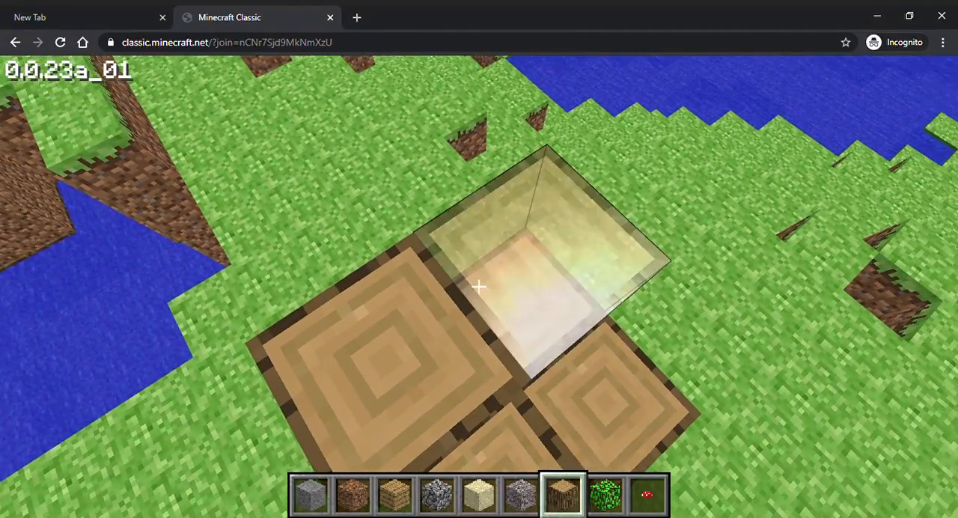
pyautogui.moveTo(479, 287)
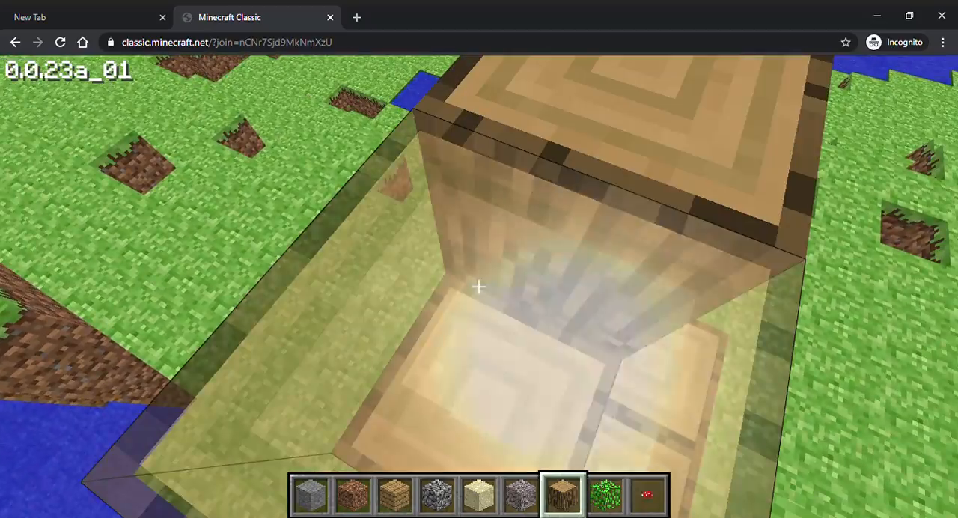
pyautogui.moveTo(479, 287)
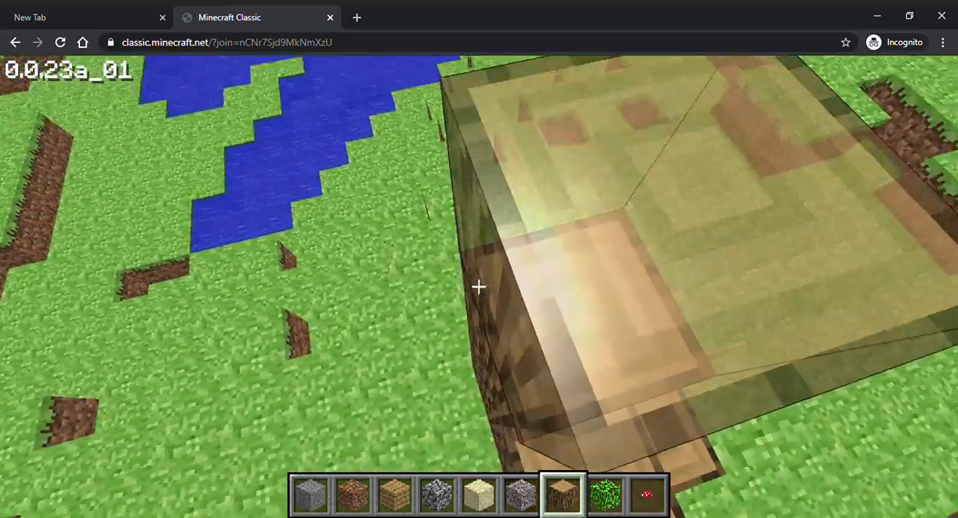
pyautogui.moveTo(479, 287)
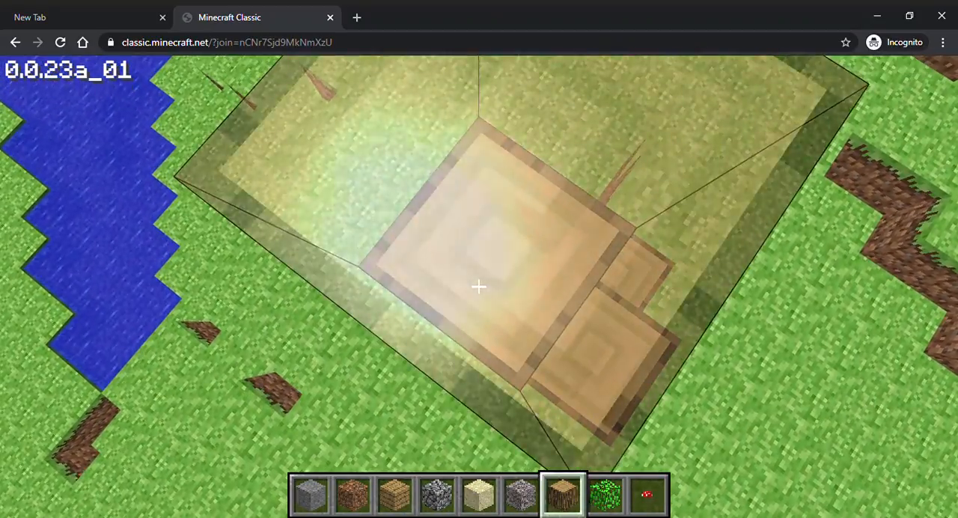